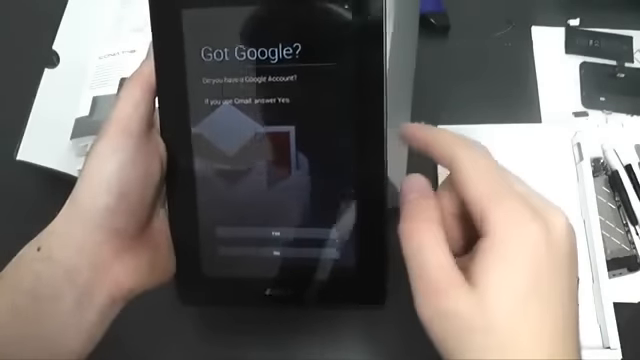
- Answer No to the Got Google? question, having no existing Google Account
left_click(278, 262)
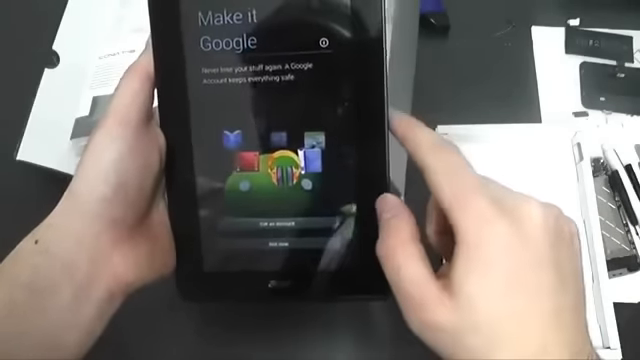